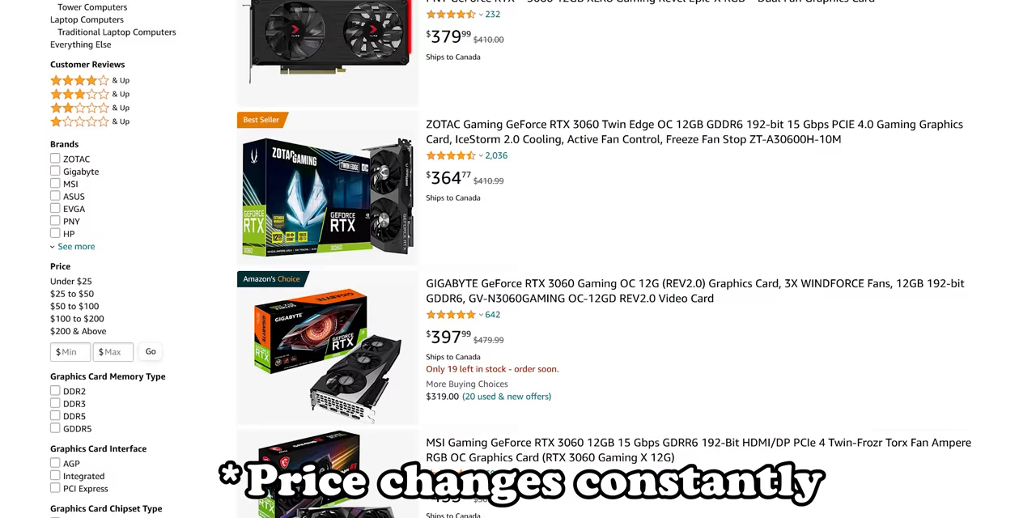
# Step: Read the driver's install notes text file in Notepad, including the English steps, then close it
pyautogui.scroll(-3)
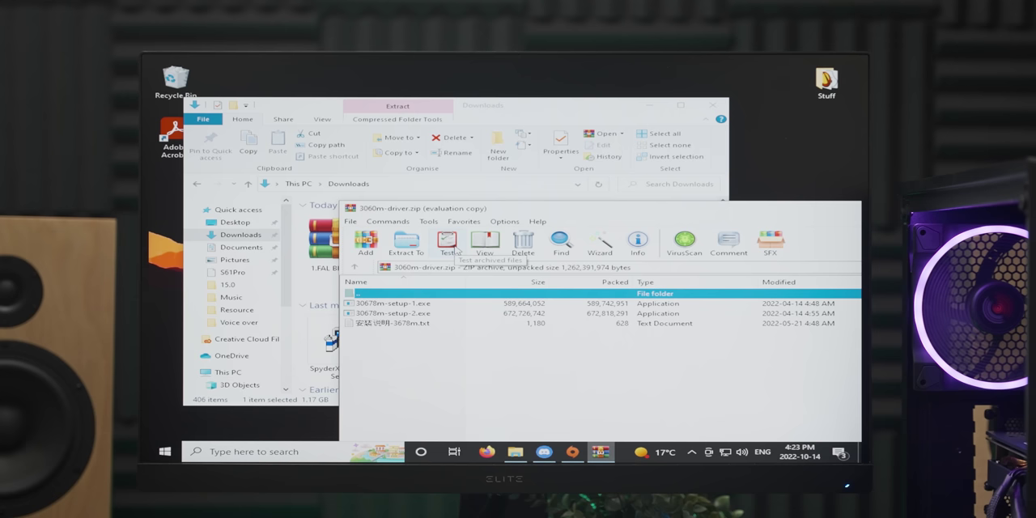
pyautogui.doubleClick(415, 338)
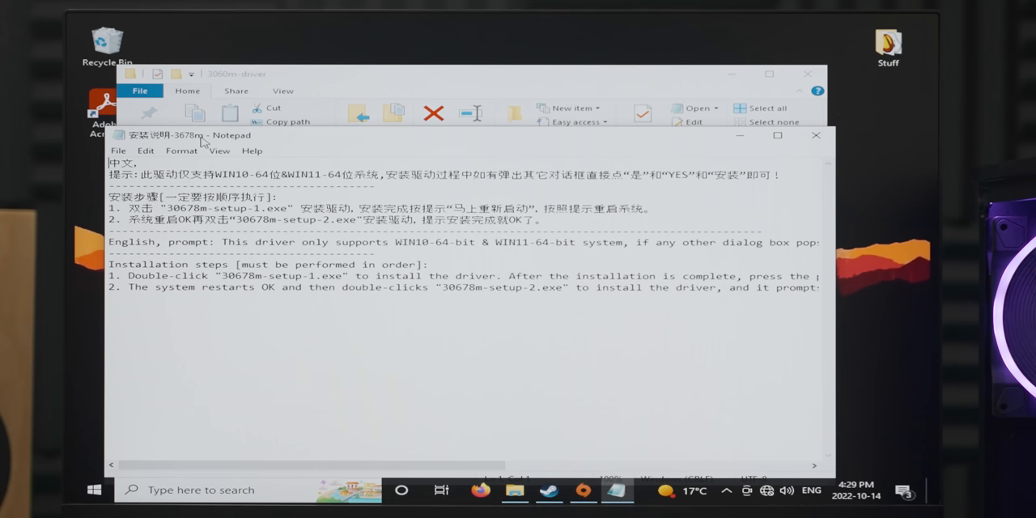
pyautogui.hscroll(3)
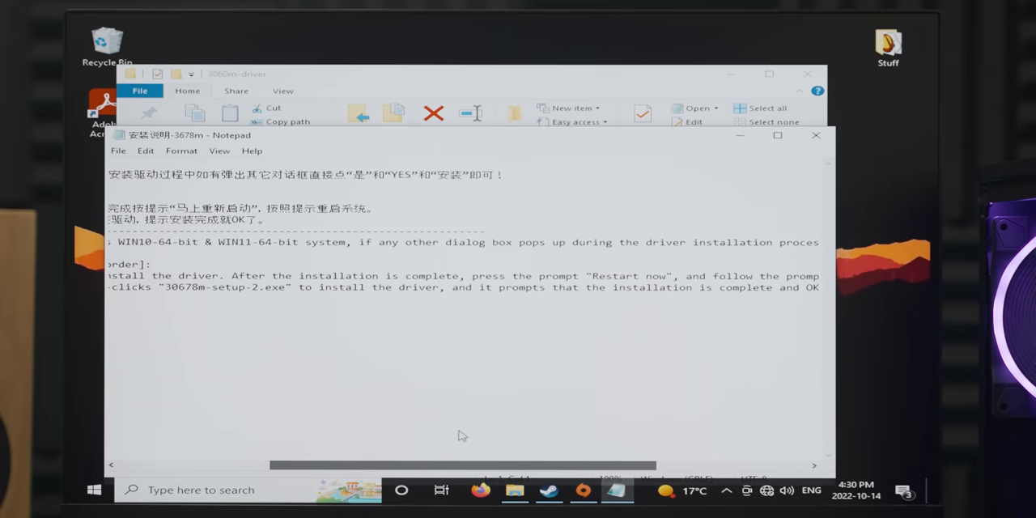
pyautogui.click(815, 135)
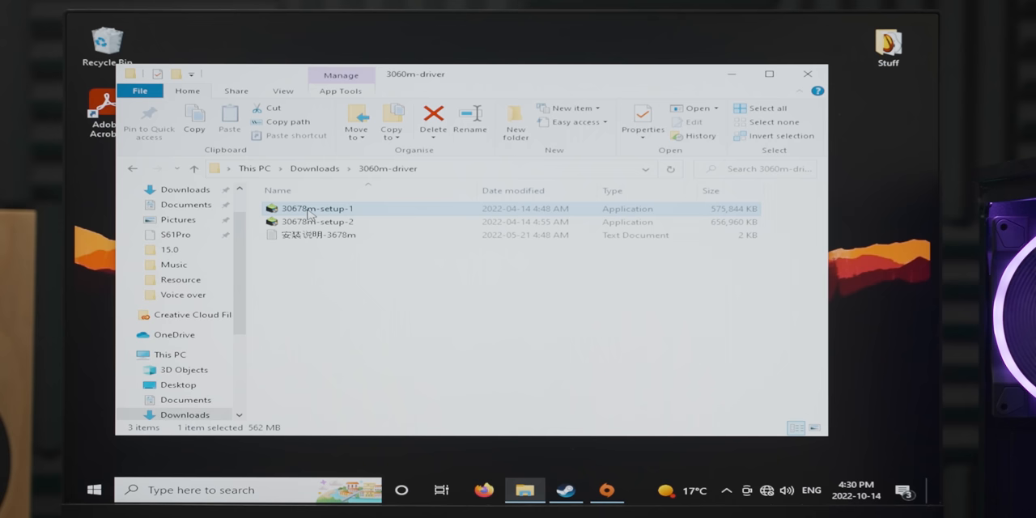
# Step: Run 30678m-setup-1 from the 3060m-driver folder and approve the User Account Control prompt
pyautogui.doubleClick(304, 208)
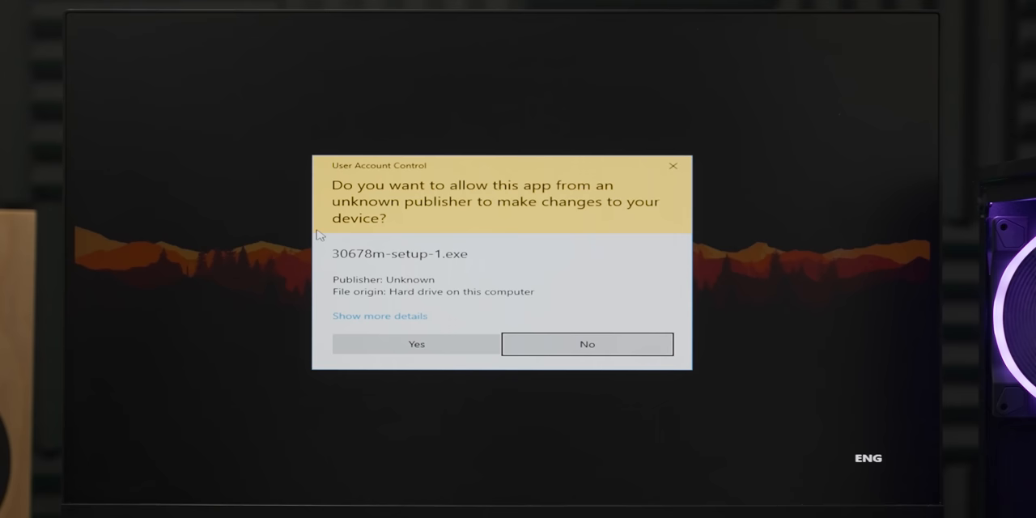
pyautogui.click(416, 344)
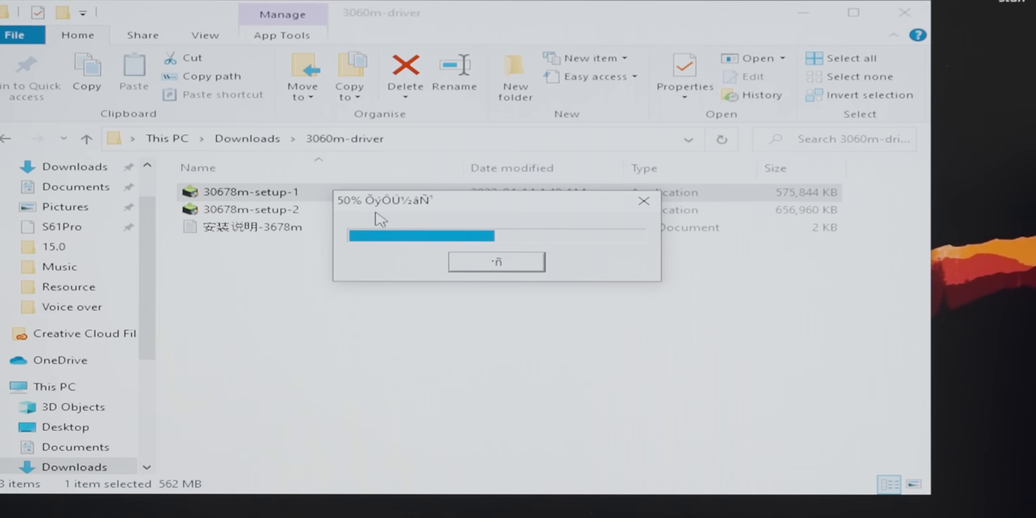